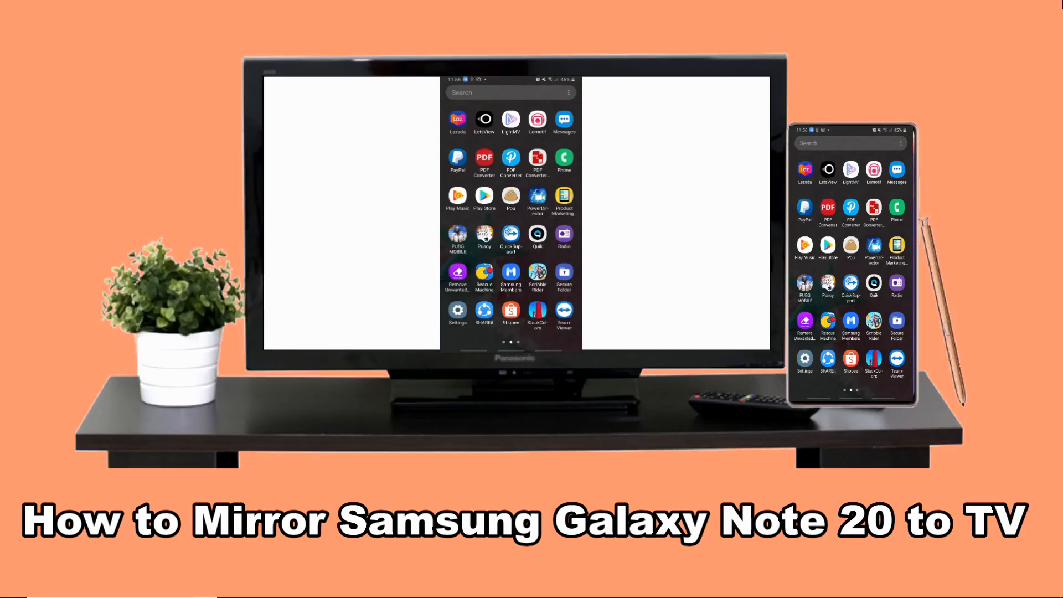
Step: Download the free LetsView screen mirroring app from letsview.com
{"action": "scroll", "scroll_direction": "left", "scroll_amount": 3}
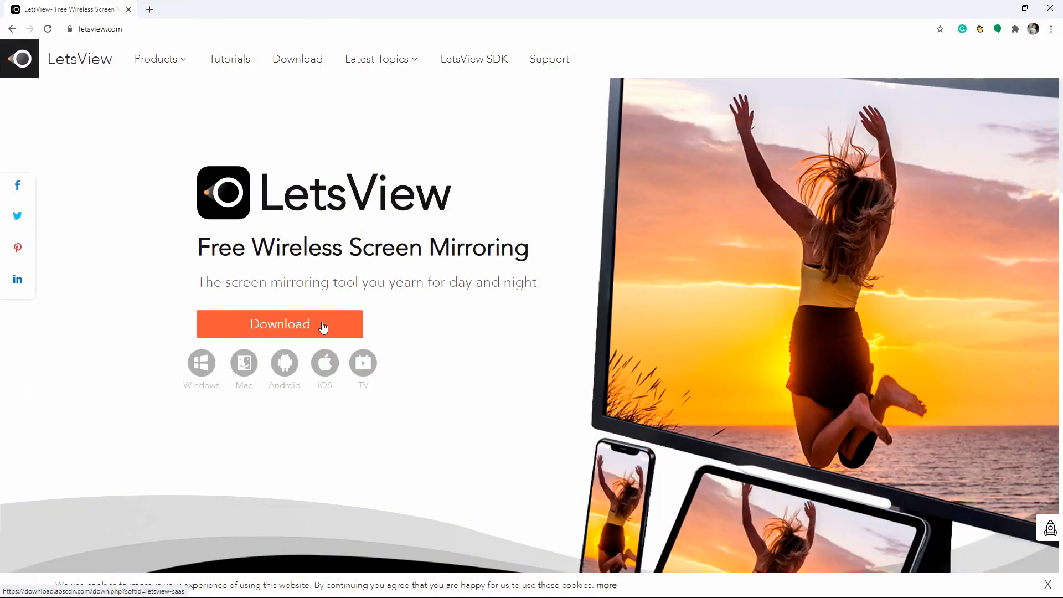
{"action": "left_click", "coordinate": [279, 324]}
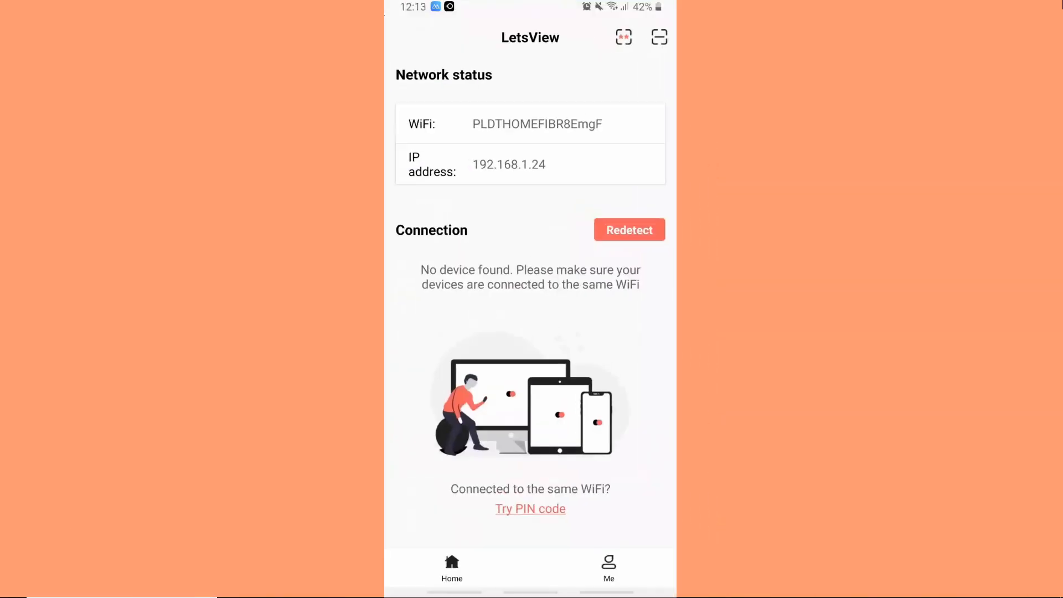
{"action": "left_click", "coordinate": [531, 509]}
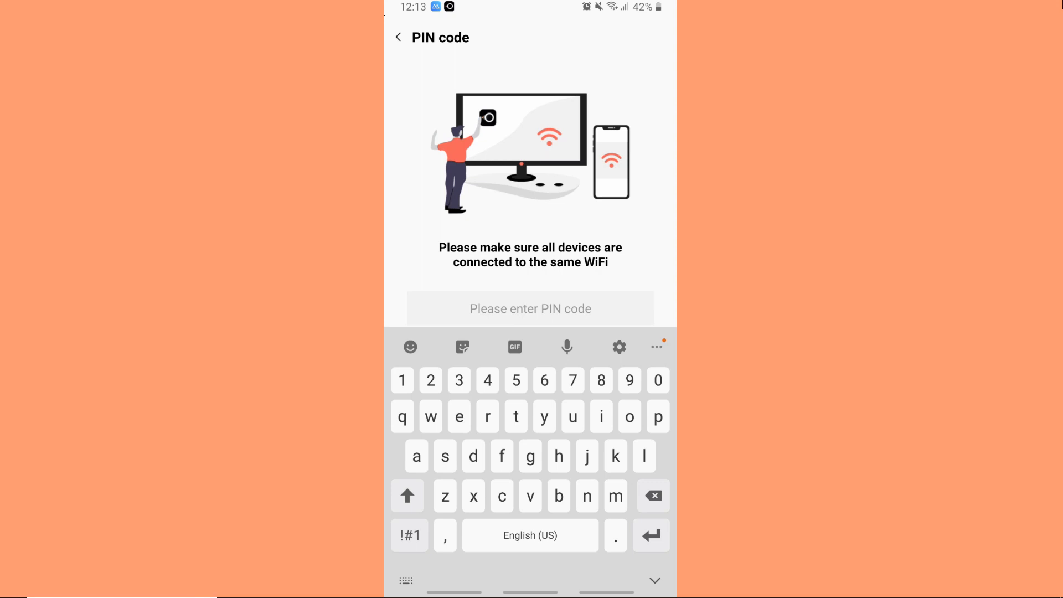
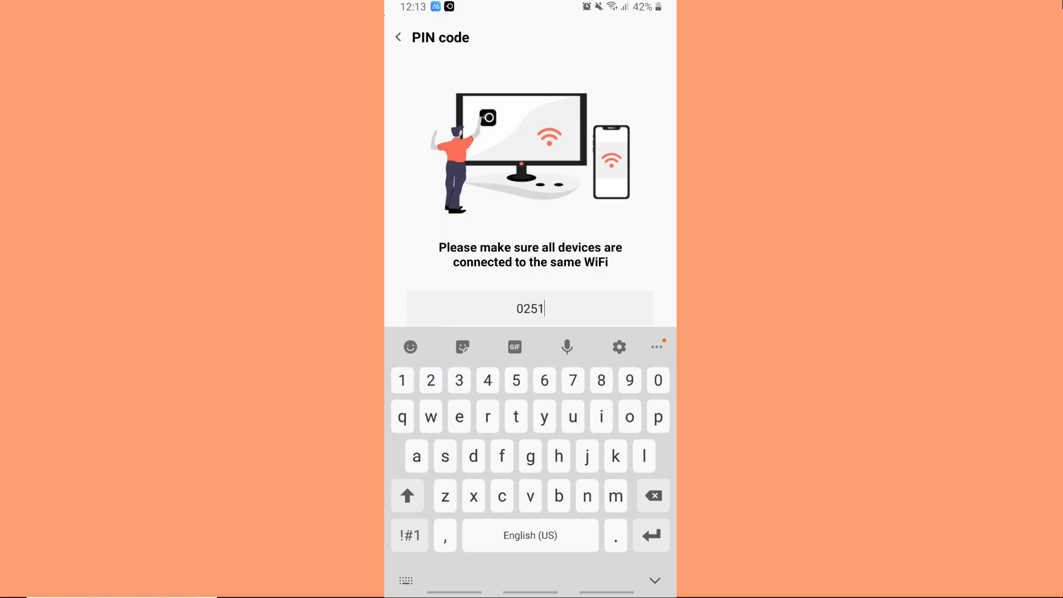
{"action": "key", "text": "Enter"}
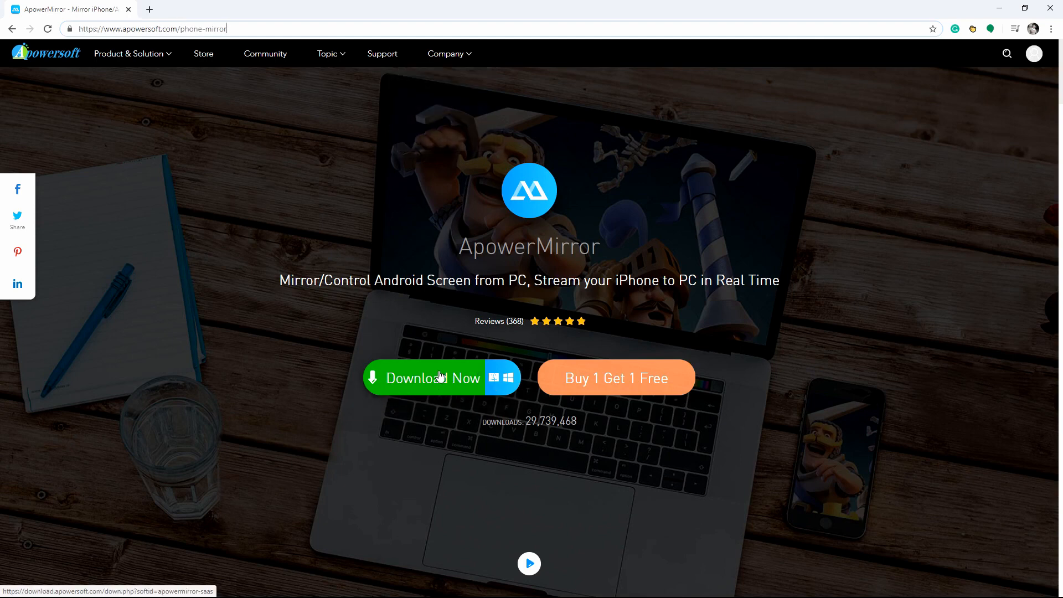
Step: Download ApowerMirror and start casting the phone screen to the TV
{"action": "left_click", "coordinate": [440, 378]}
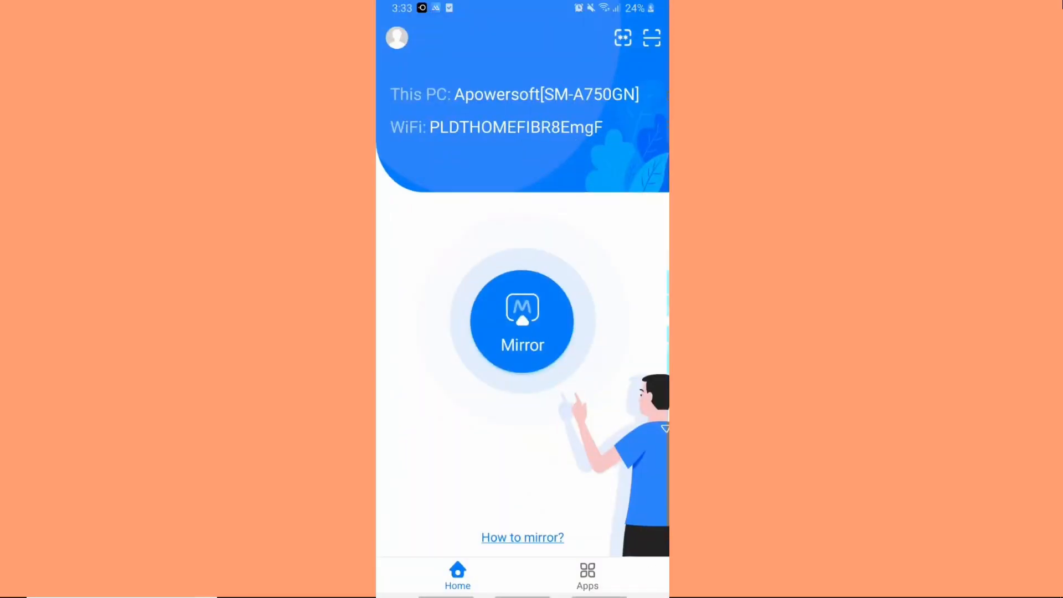
{"action": "left_click", "coordinate": [522, 322]}
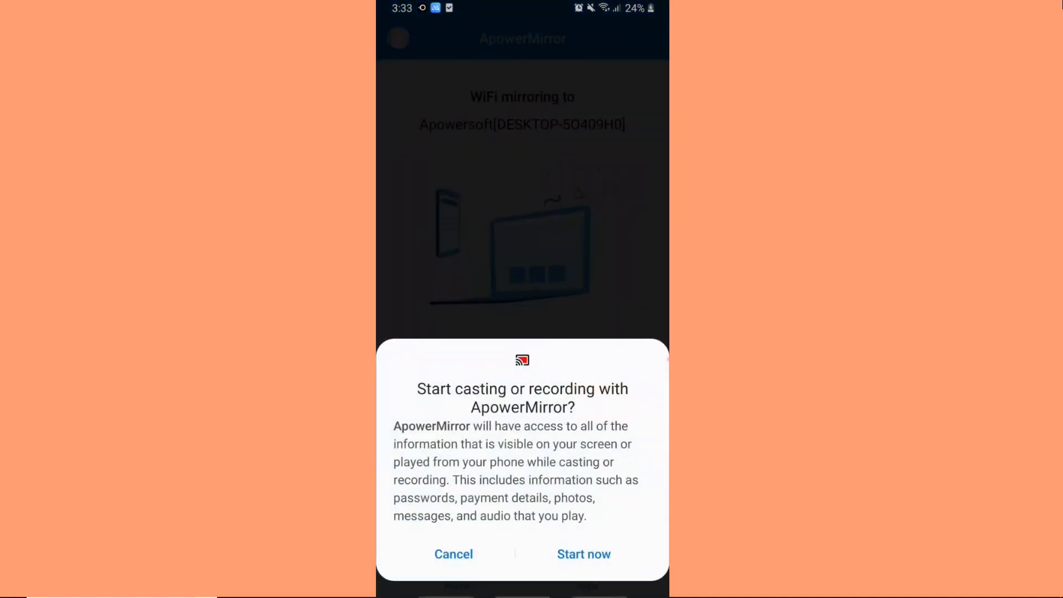
{"action": "left_click", "coordinate": [584, 554]}
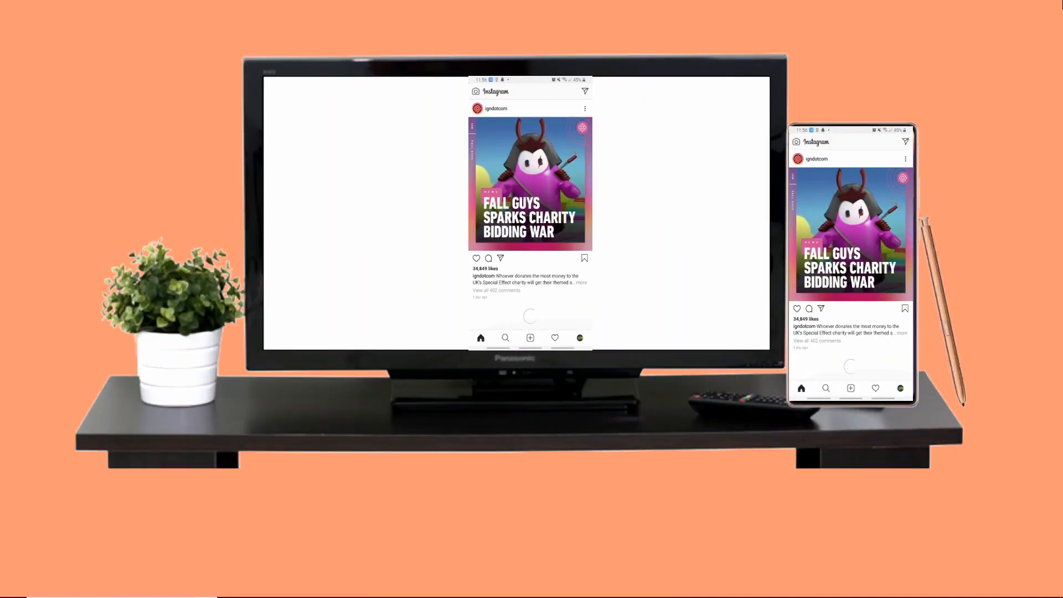